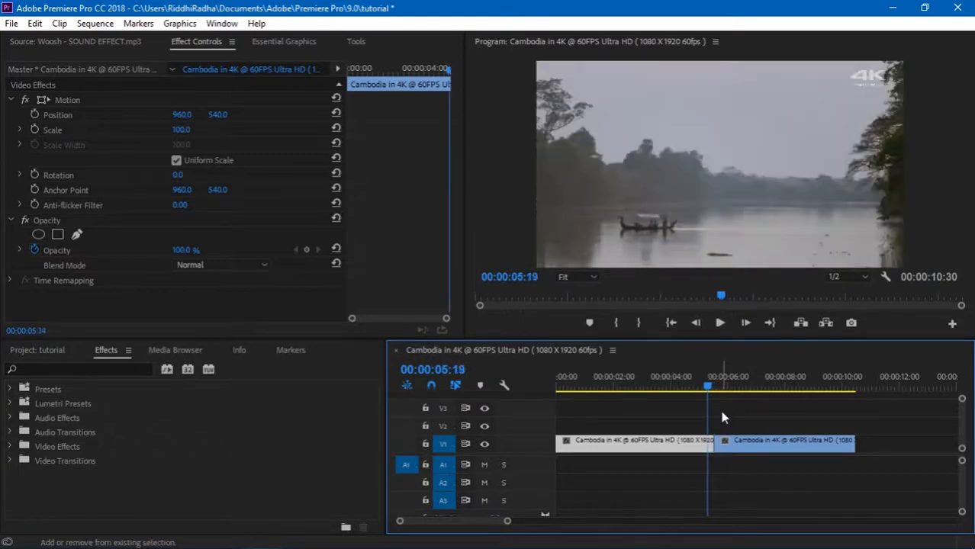
Add Replicate with Count 3 and Scale 300 to the first Cambodia clip before the cut.
left_click(700, 376)
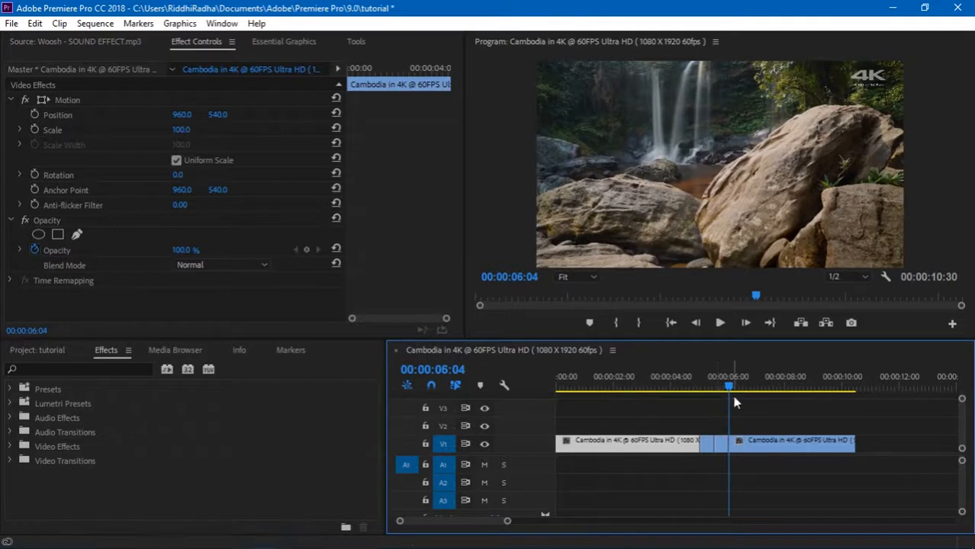
left_click_drag(729, 387, 717, 387)
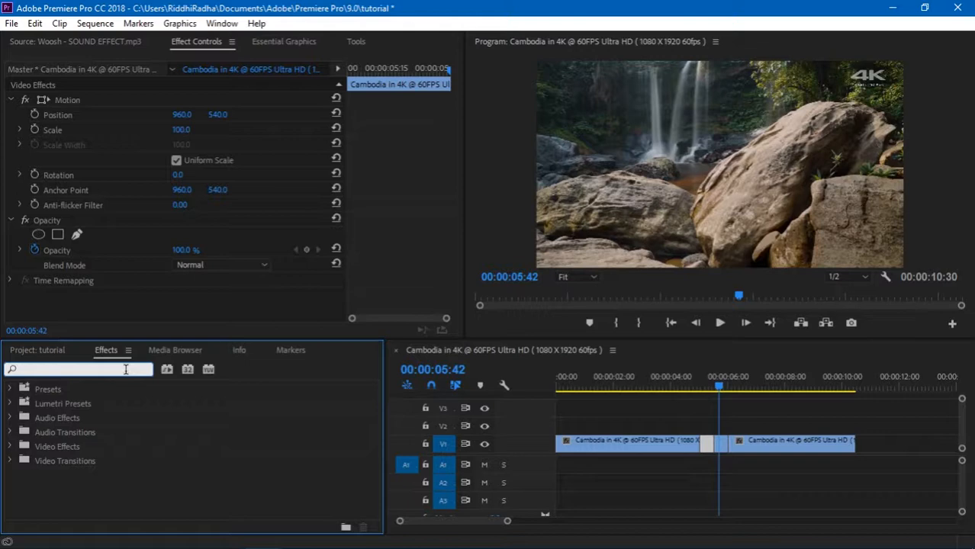
type("repli")
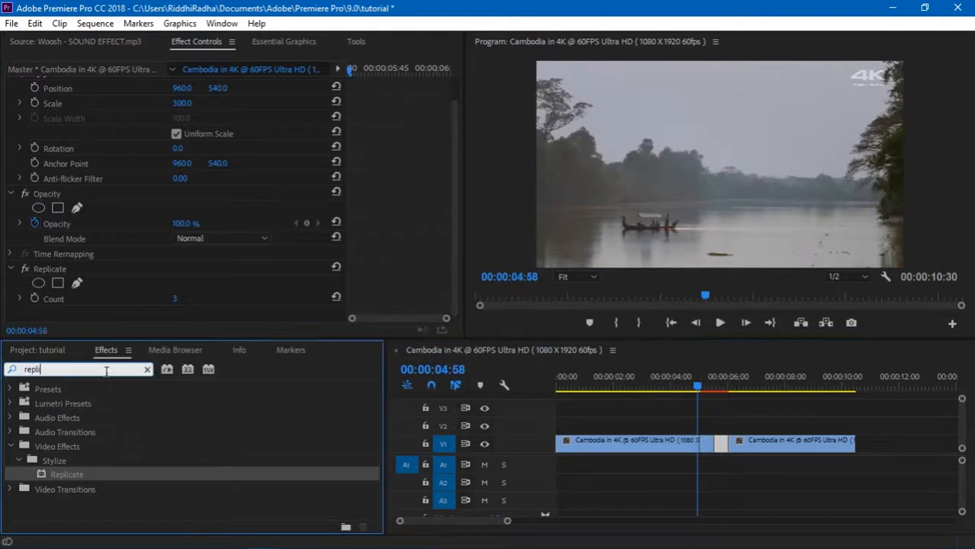
left_click(148, 369)
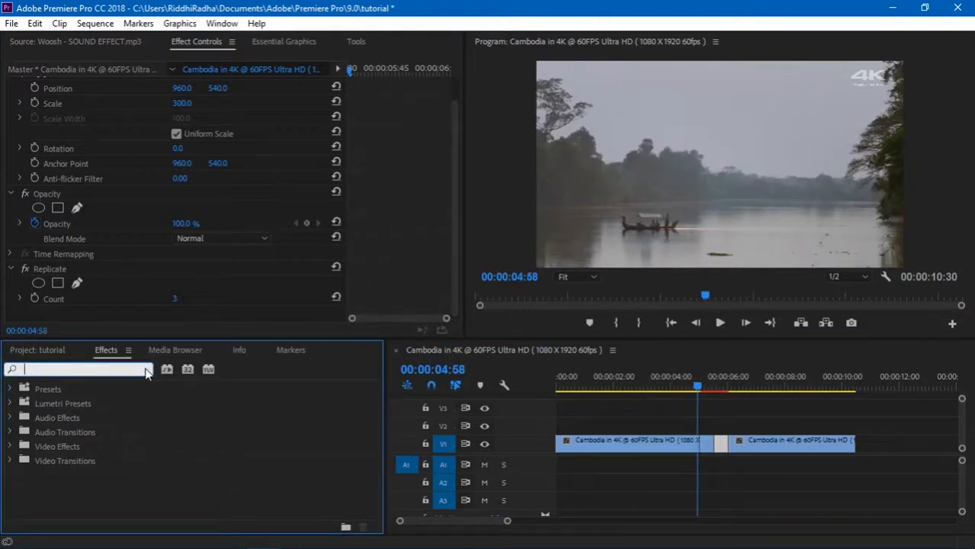
type("twirl")
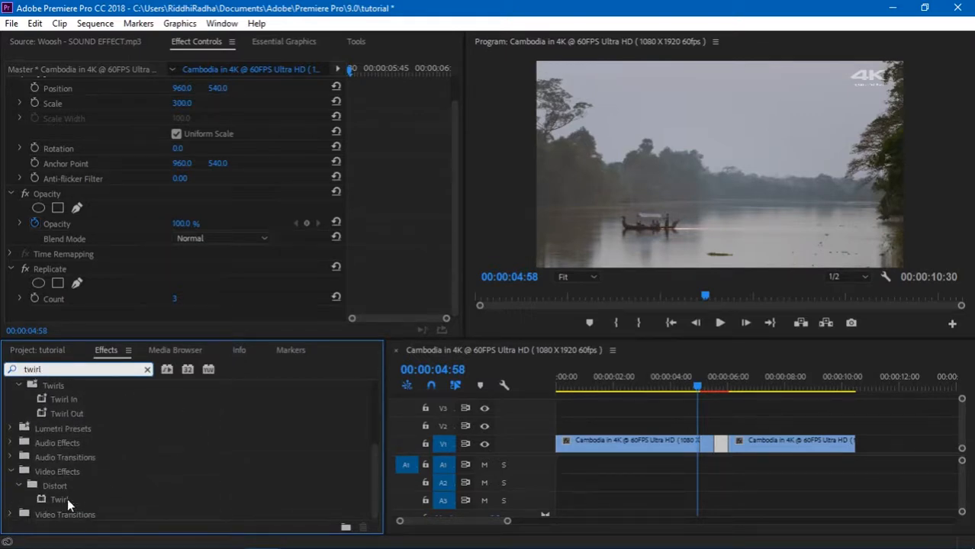
Apply Distort > Twirl and keyframe its Angle between 0° and -180°, then preview.
left_click(60, 499)
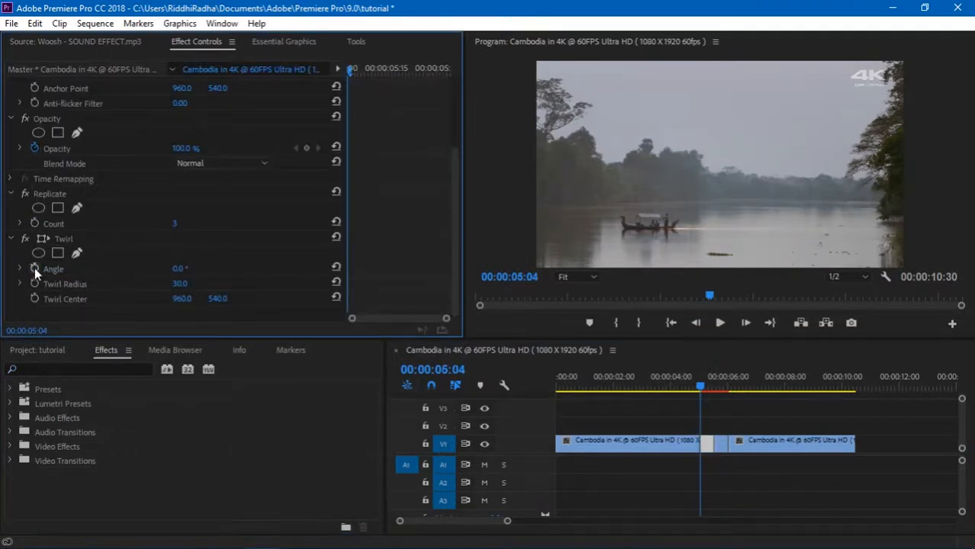
left_click(34, 268)
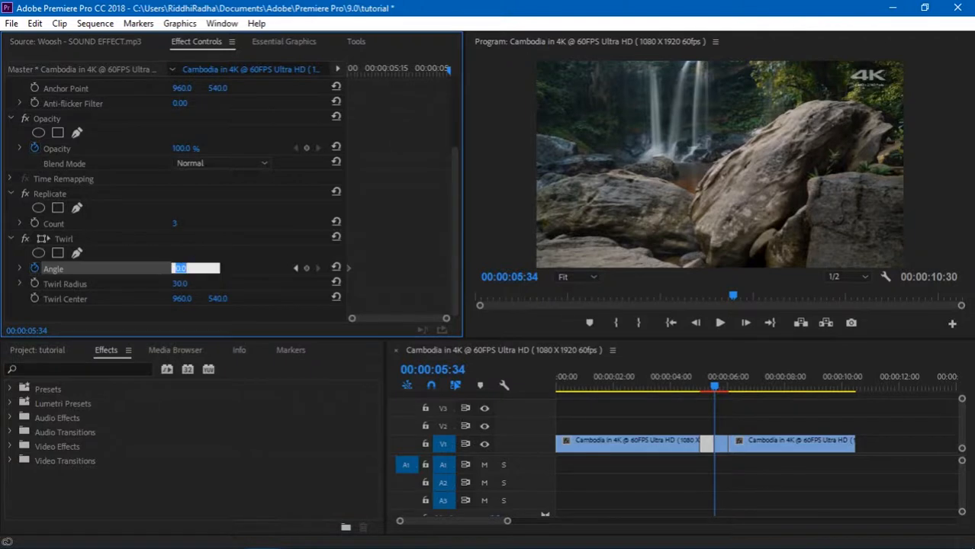
type("180")
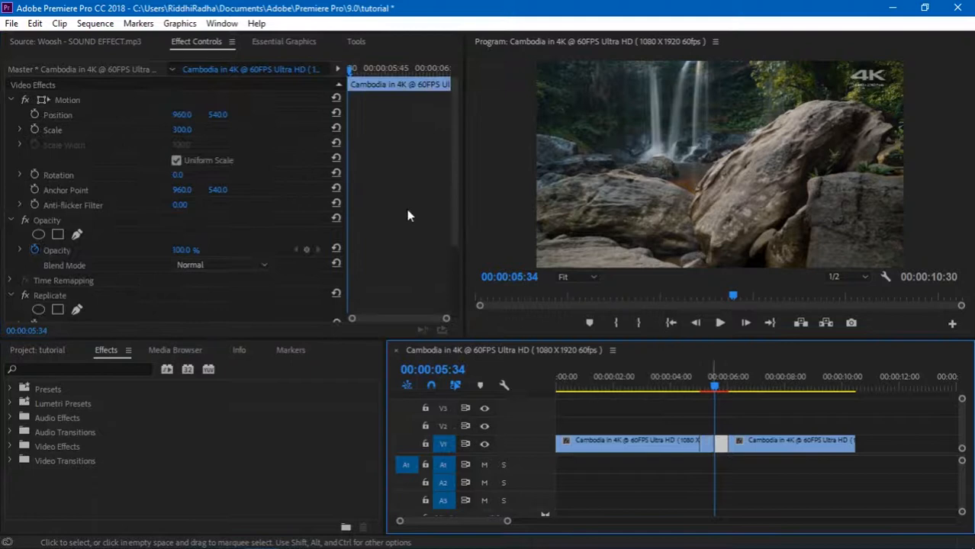
scroll("down", 3)
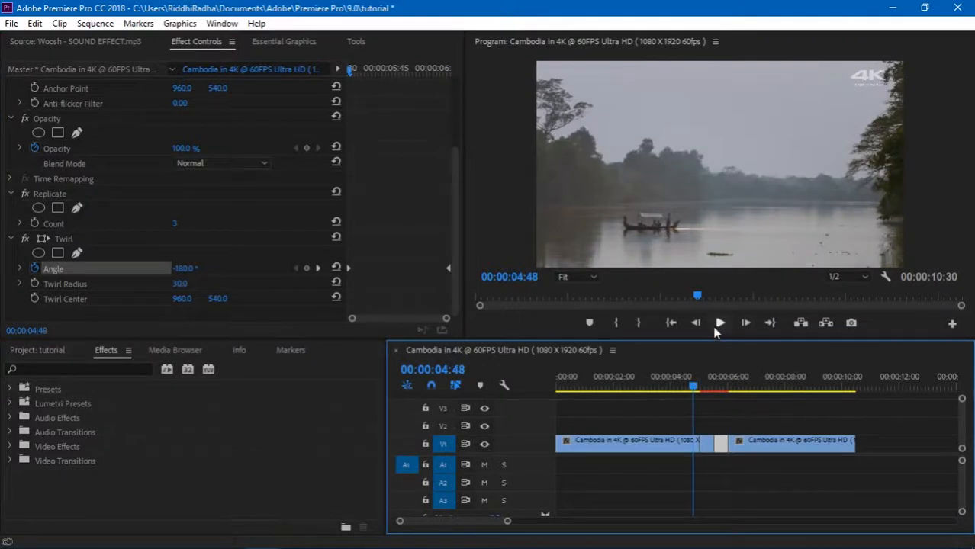
left_click(720, 322)
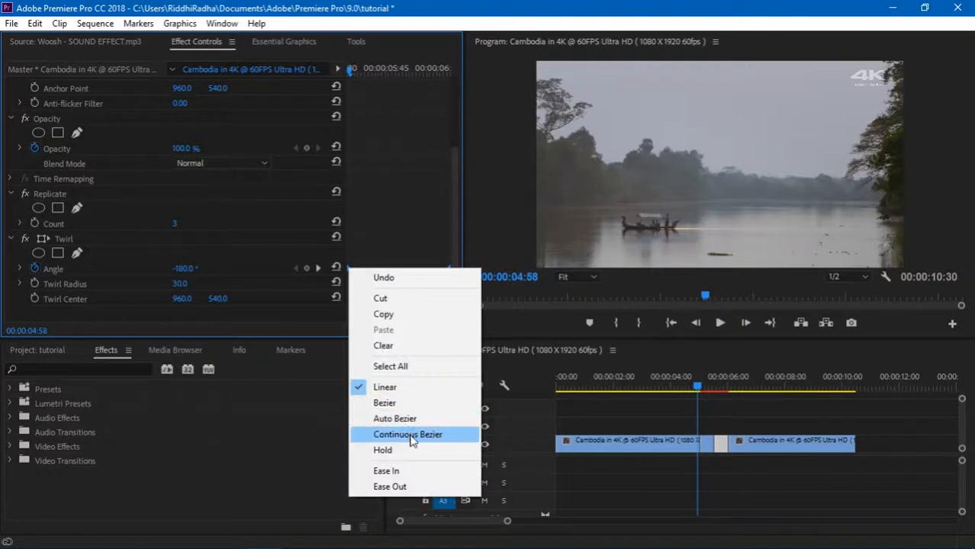
Switch the Twirl Angle keyframes to Continuous Bezier and preview the smoothed transition.
left_click(407, 434)
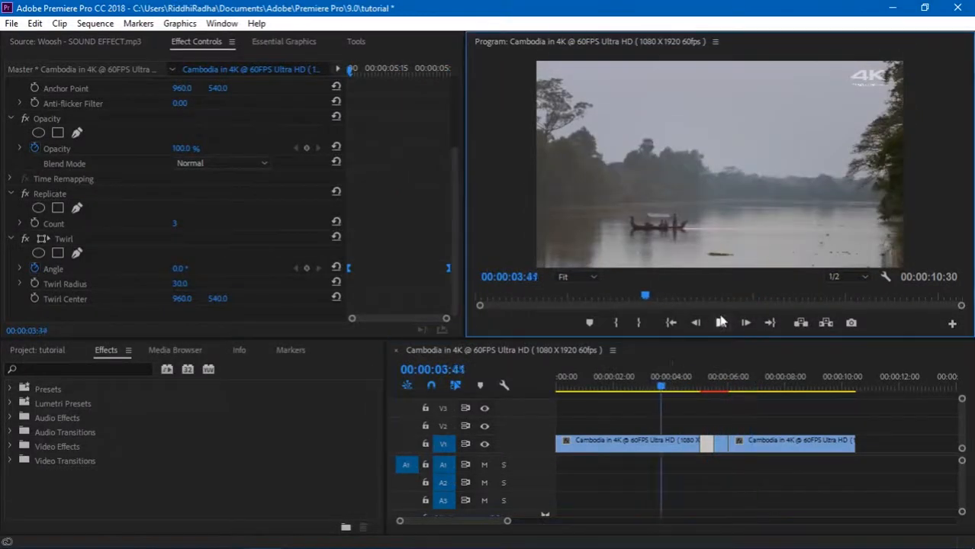
left_click(744, 322)
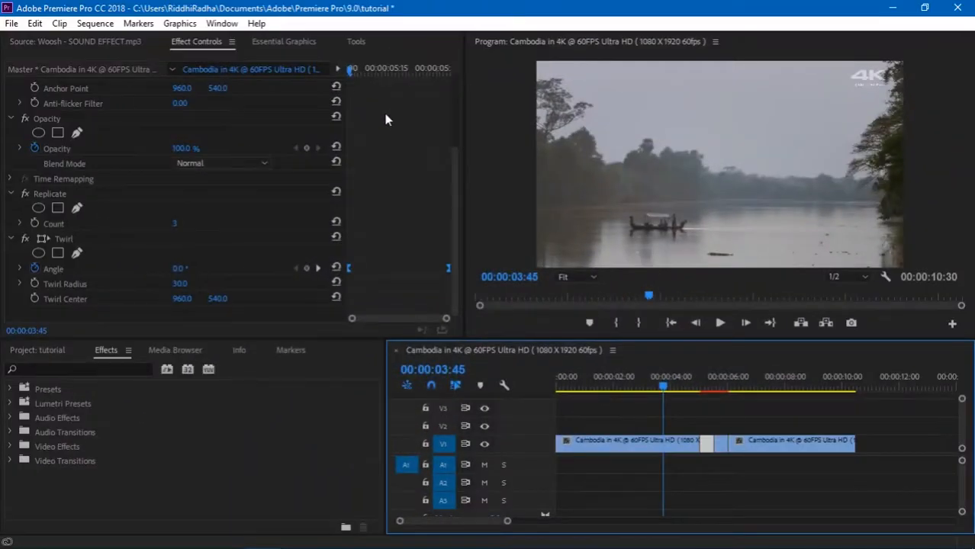
mouse_move(35, 271)
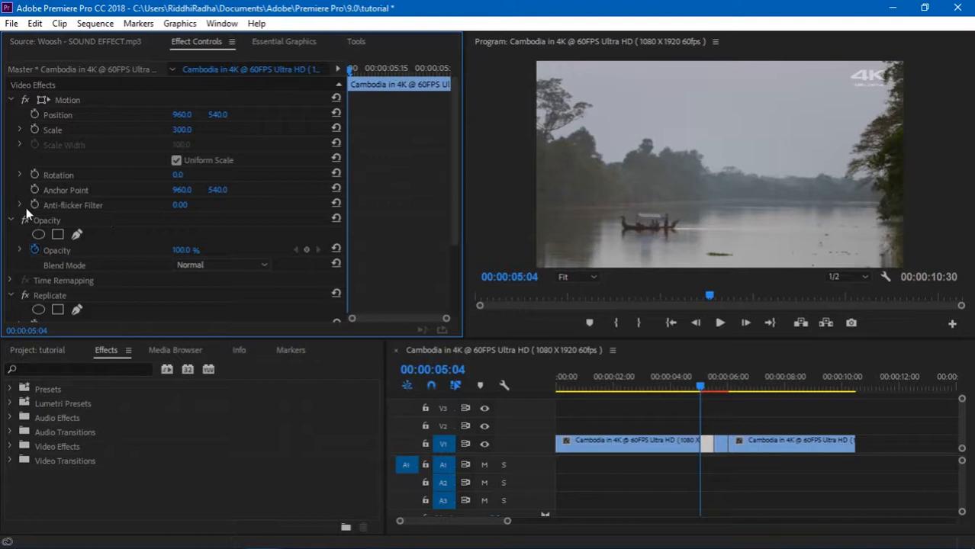
Keyframe the clip's Rotation at -90° at the cut, easing upright, and play it back.
left_click(59, 175)
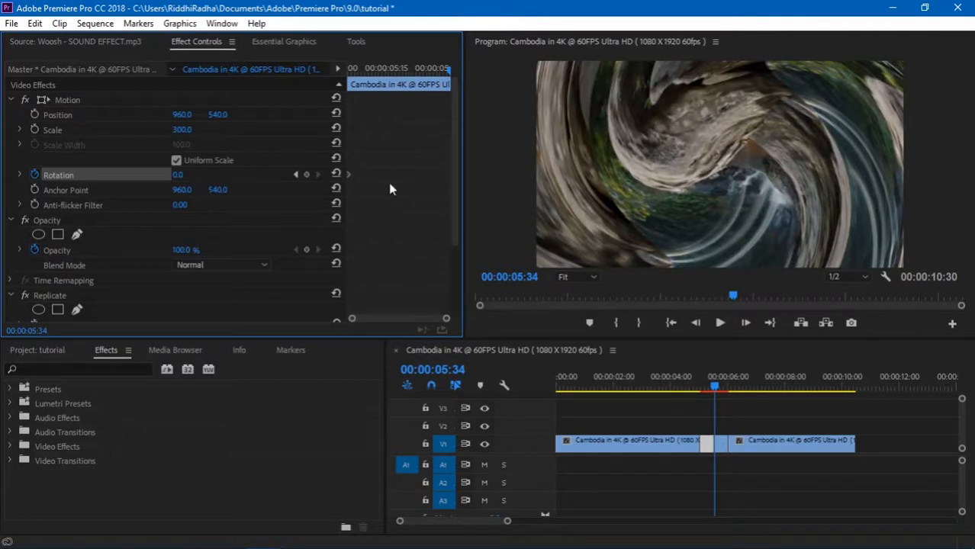
double_click(180, 174)
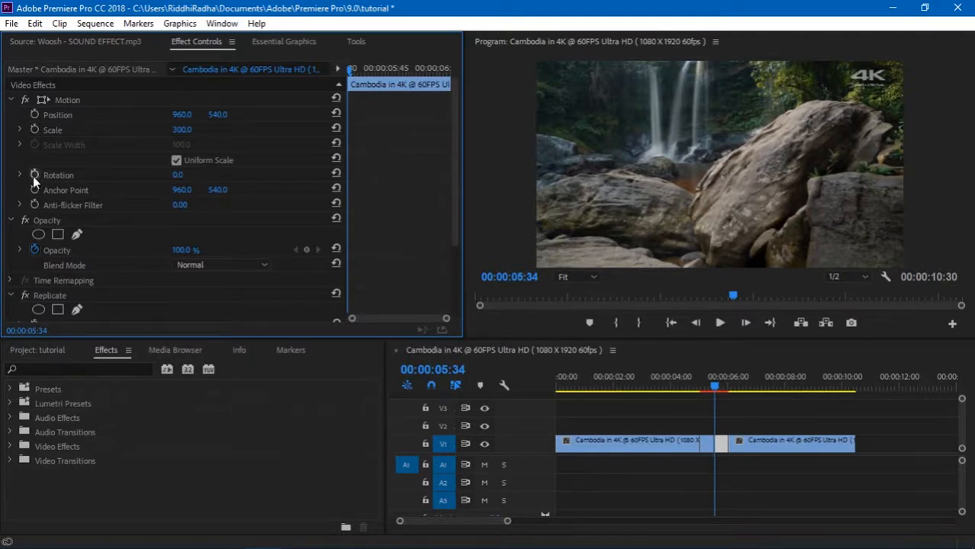
double_click(180, 175)
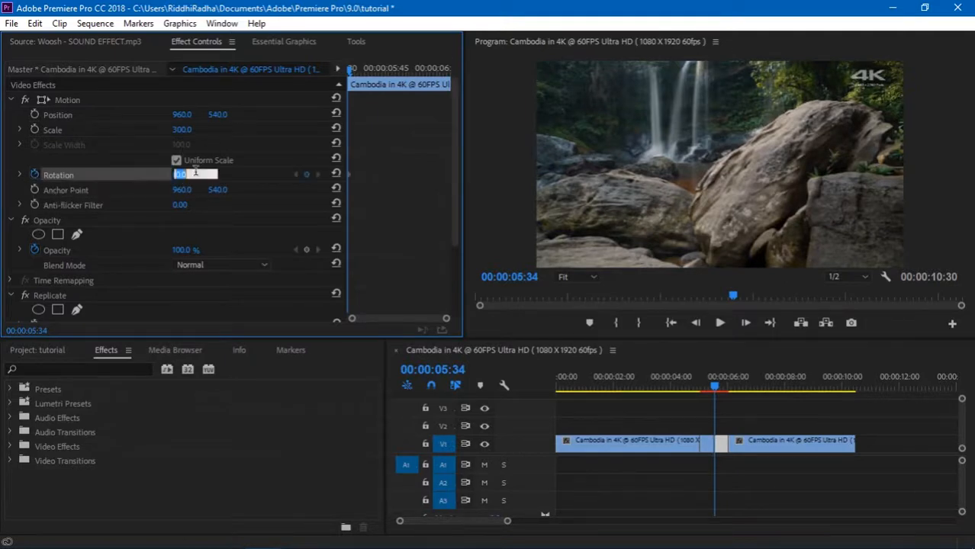
type("-90")
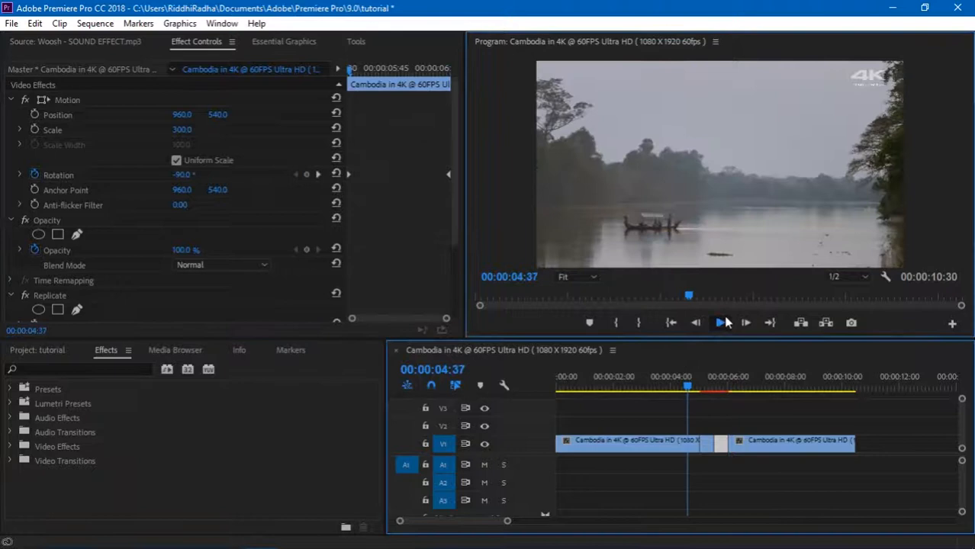
left_click(719, 322)
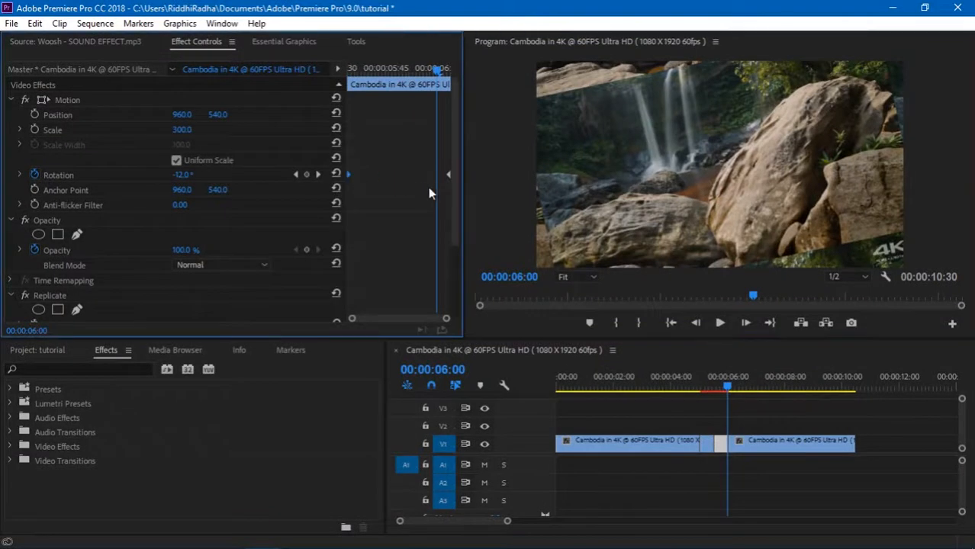
mouse_move(446, 179)
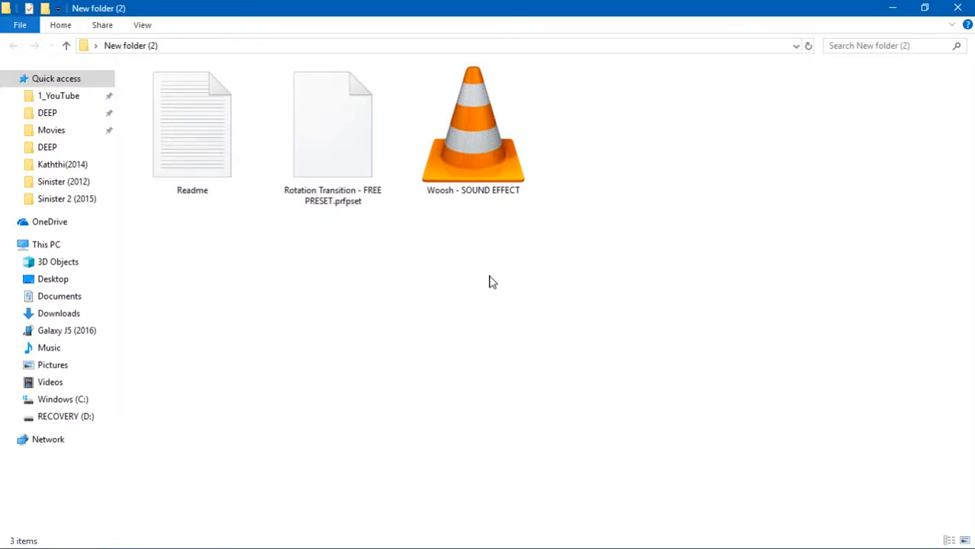
mouse_move(595, 202)
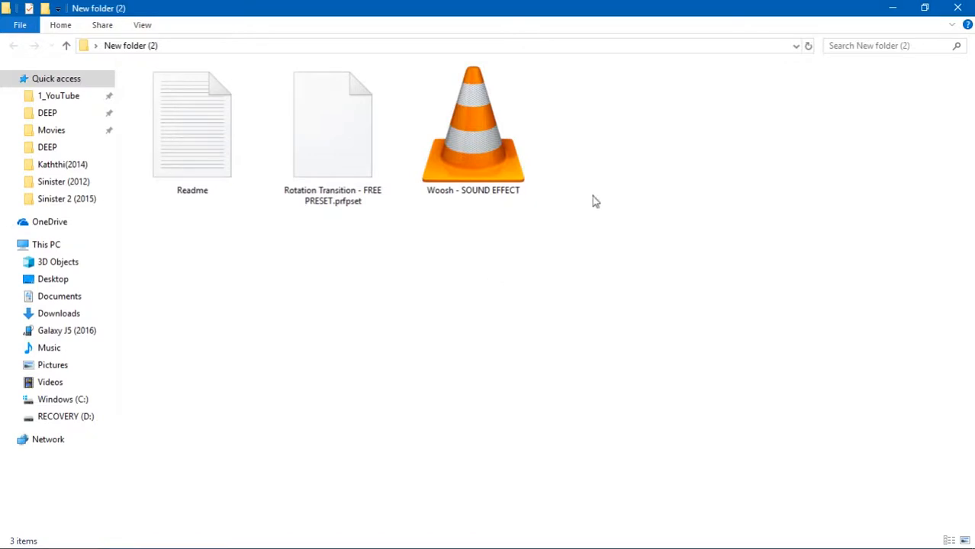
mouse_move(225, 331)
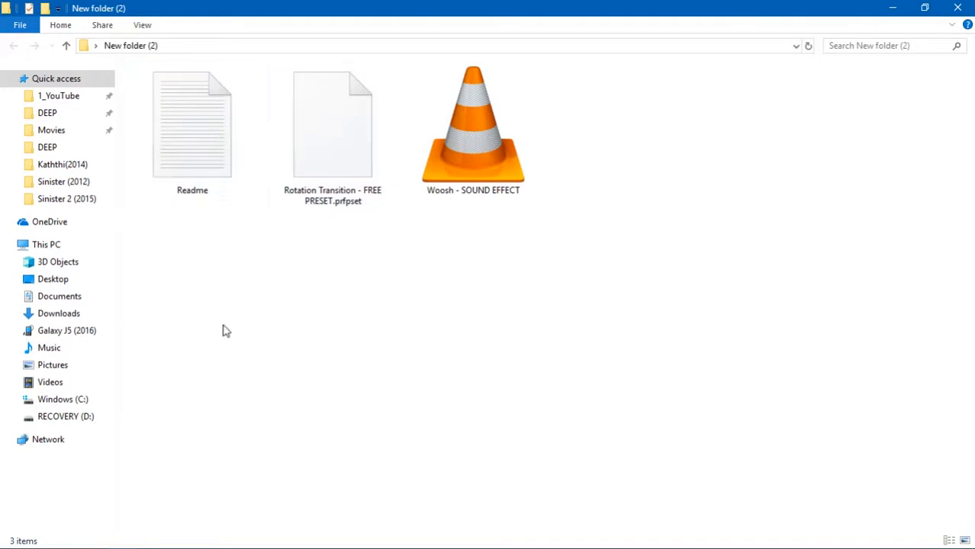
Show the folder with the Readme, Rotation Transition preset and Woosh sound in File Explorer.
left_click(333, 130)
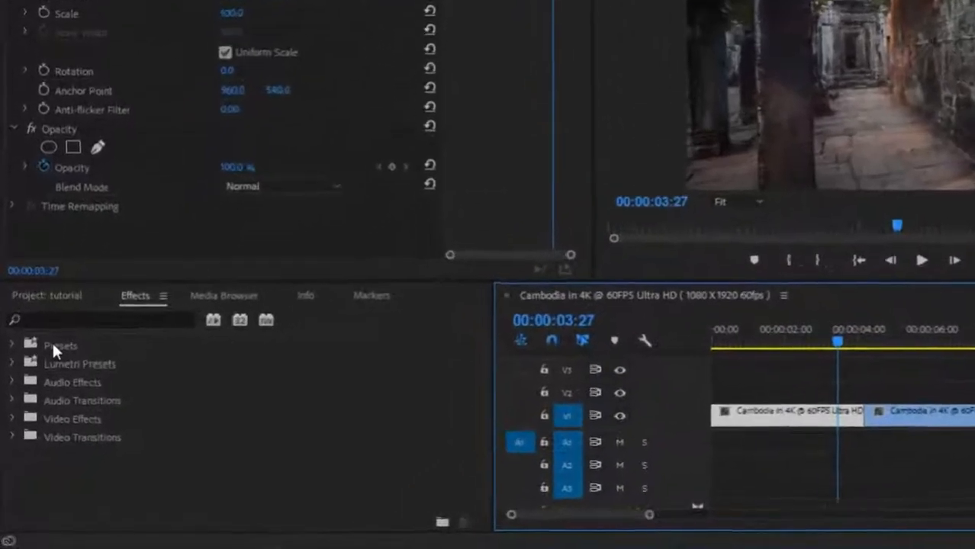
Import the Rotation Transition - FREE PRESET.prfpset file into Effects presets.
right_click(60, 345)
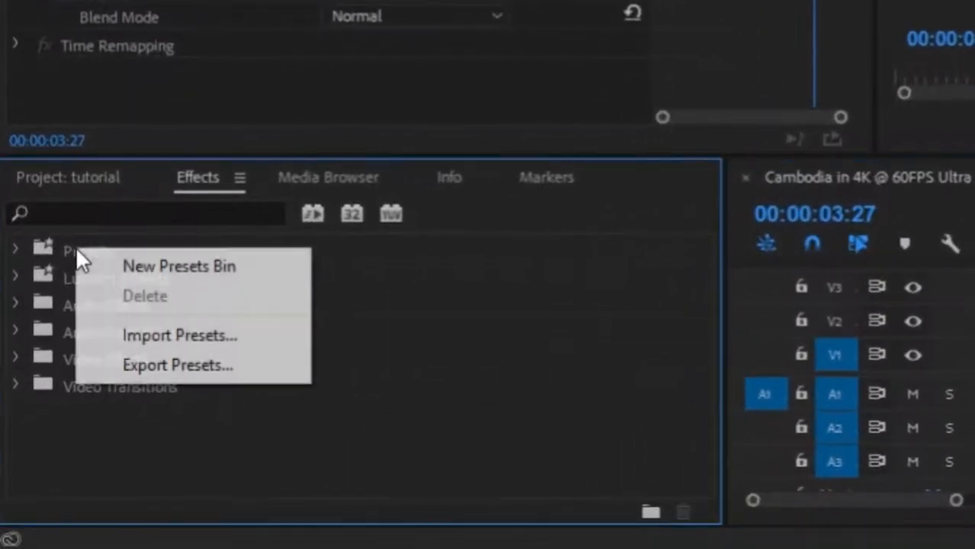
mouse_move(179, 336)
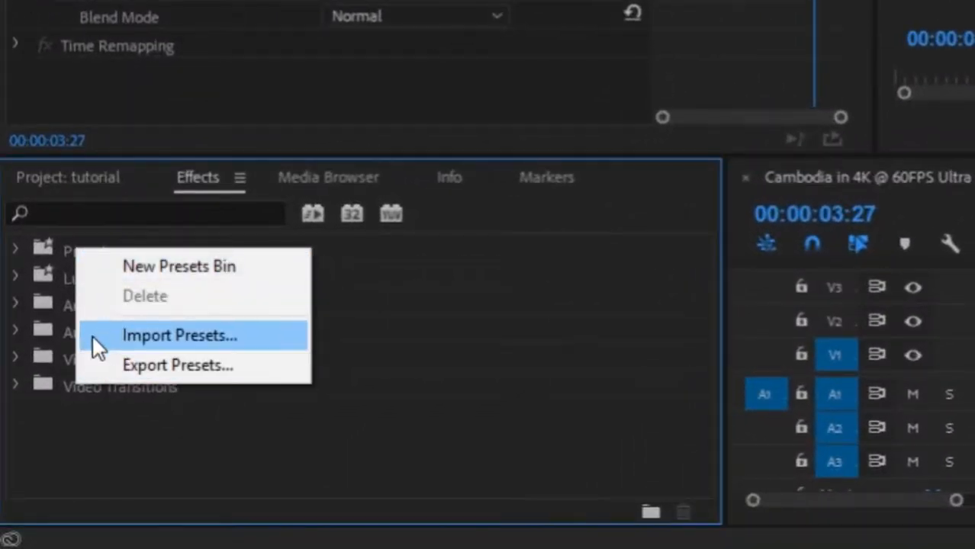
left_click(180, 336)
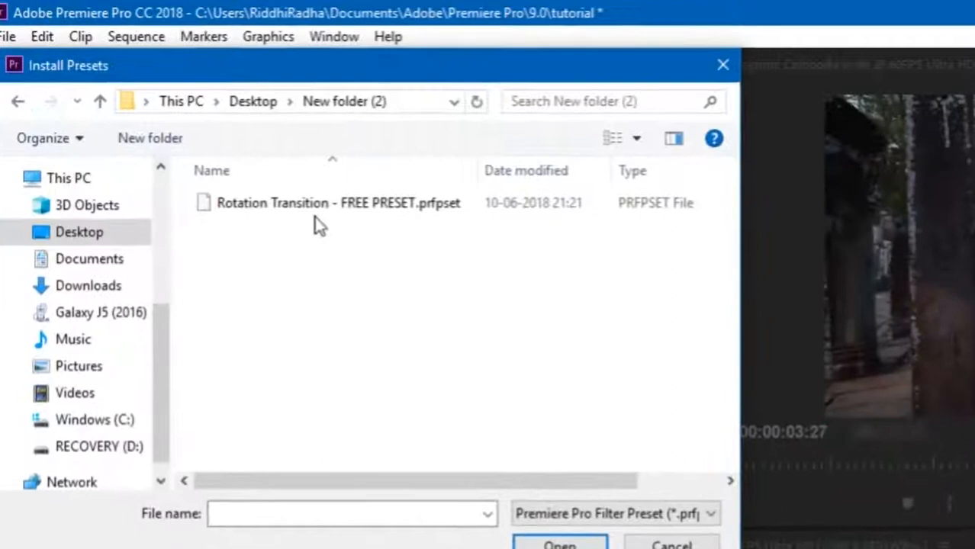
left_click(336, 202)
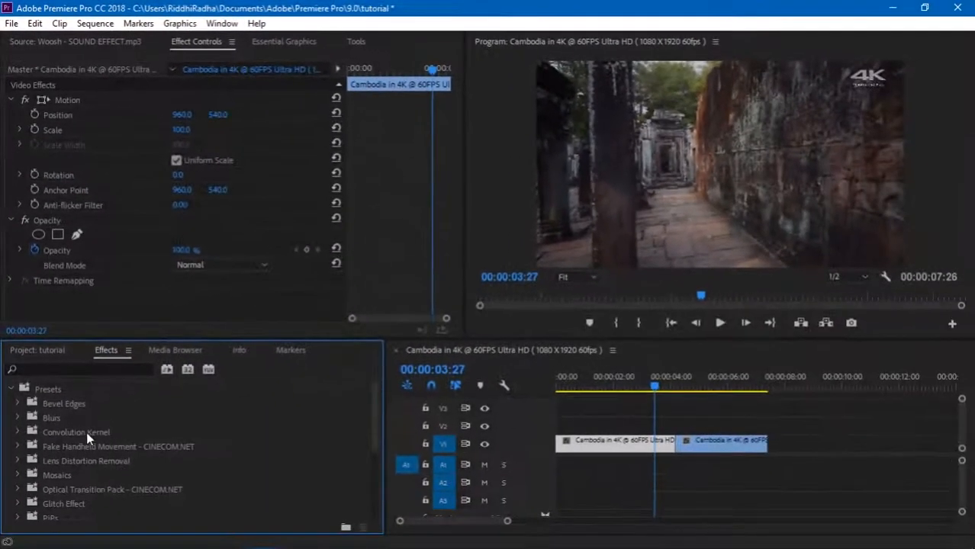
Expand the Rotation Transition - FREE PRESET folder and its Clockwise subfolder.
scroll("down", 3)
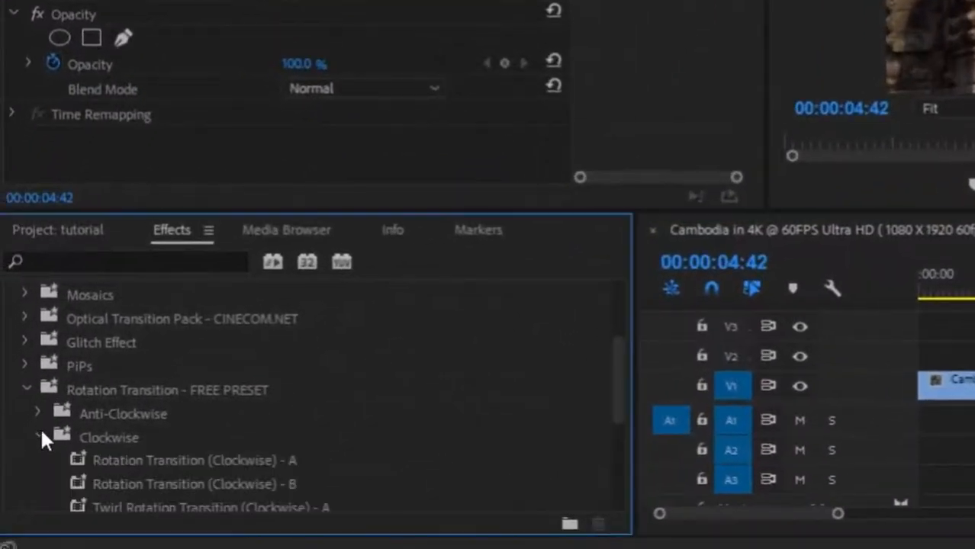
scroll("down", 3)
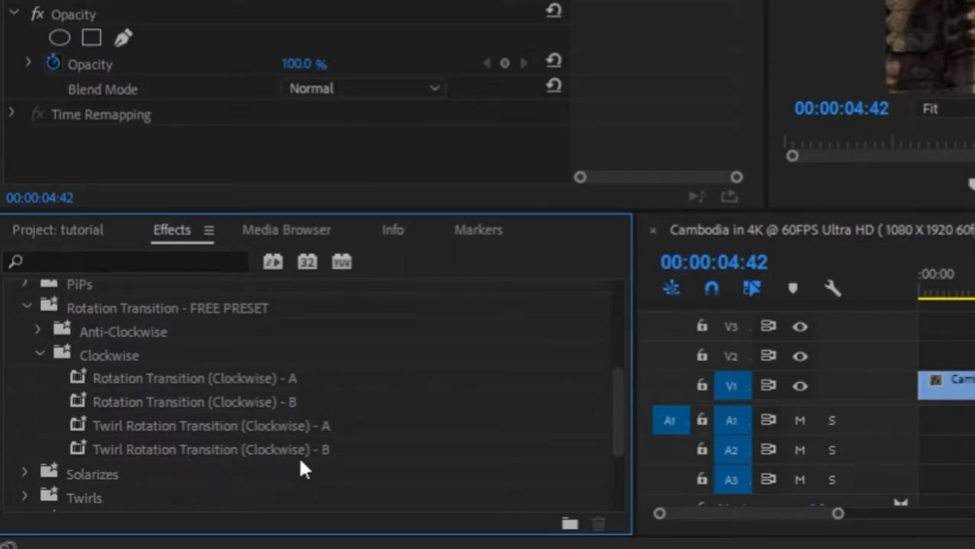
mouse_move(160, 441)
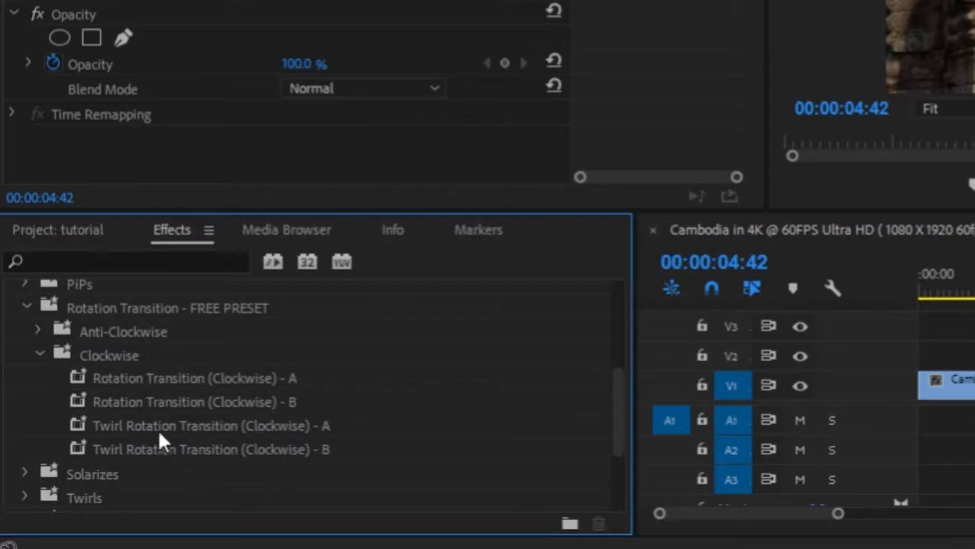
mouse_move(309, 397)
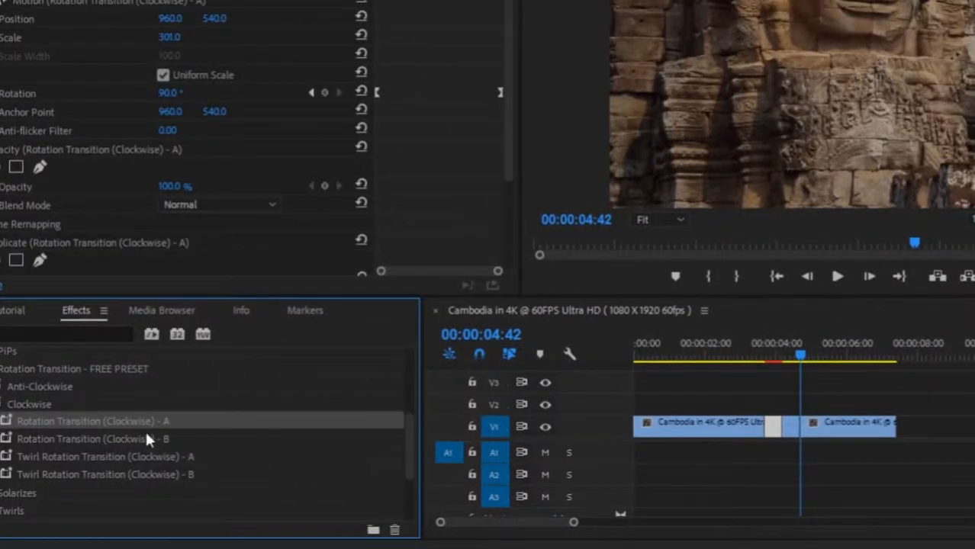
Select the Rotation Transition (Clockwise) - B preset in the Effects panel.
left_click(92, 439)
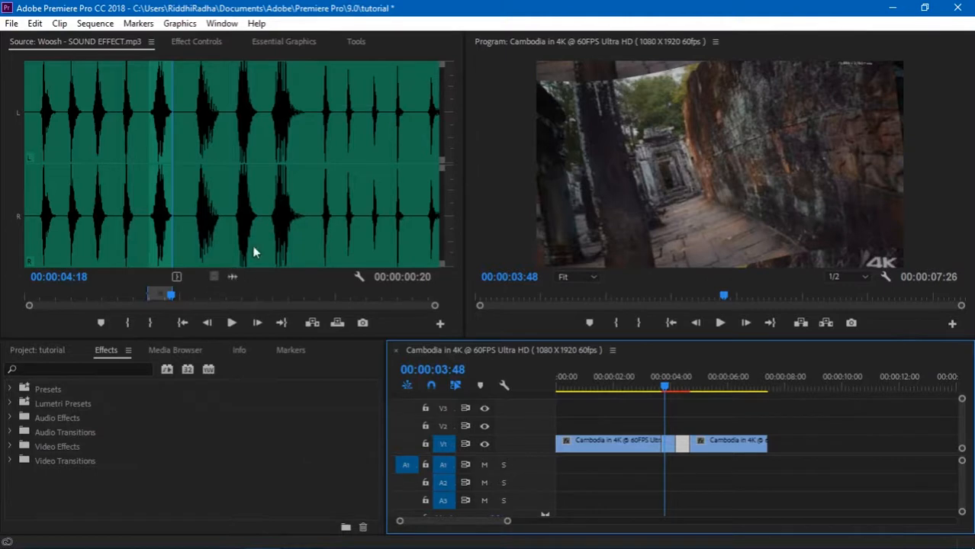
mouse_move(236, 273)
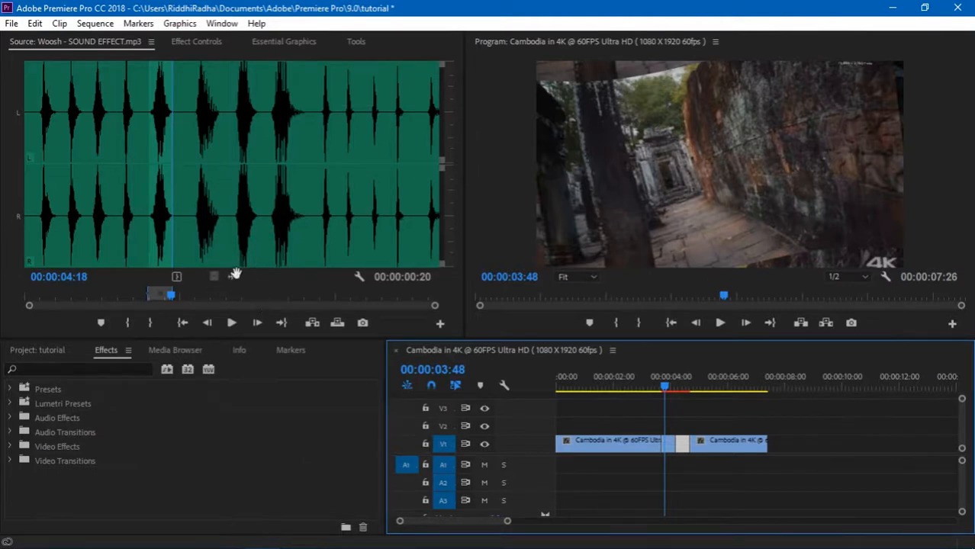